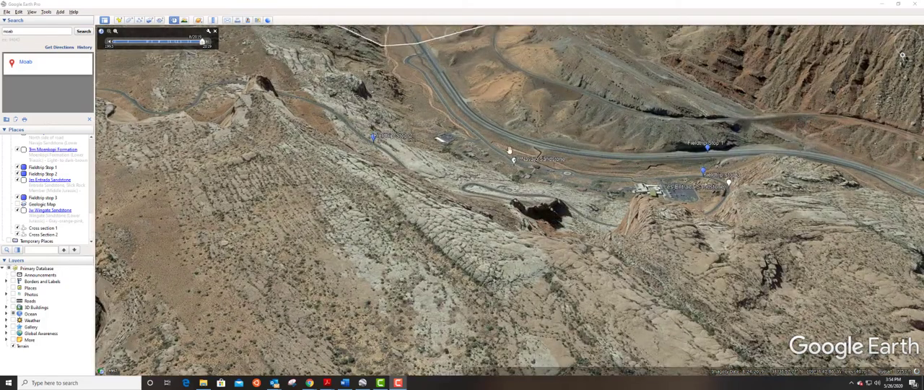
pyautogui.moveTo(690, 208)
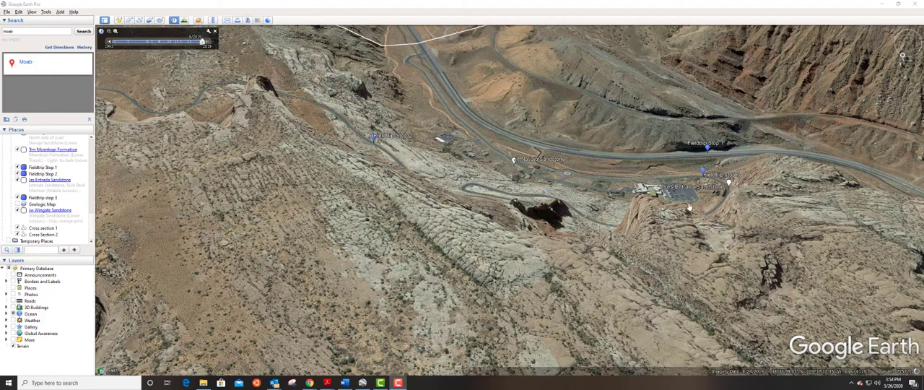
pyautogui.moveTo(601, 211)
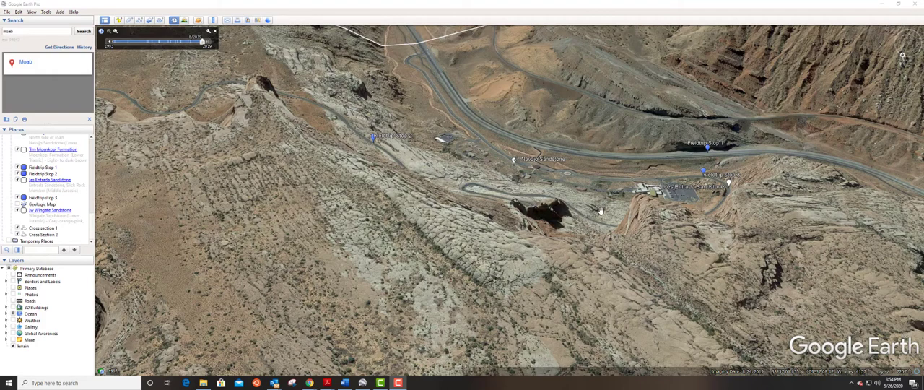
pyautogui.moveTo(448, 194)
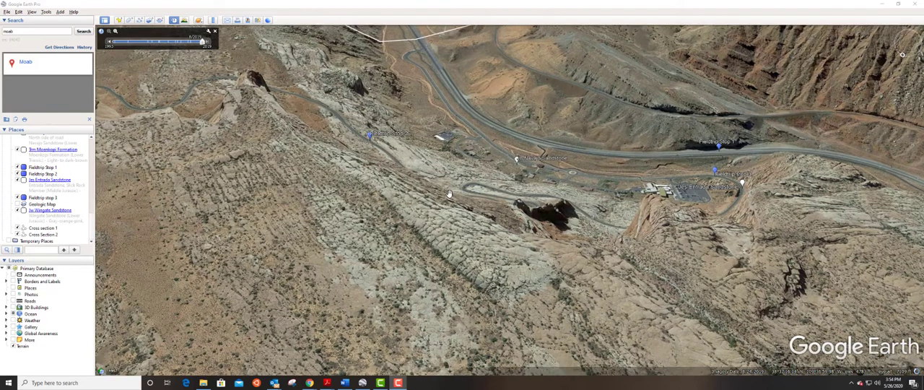
pyautogui.moveTo(522, 173)
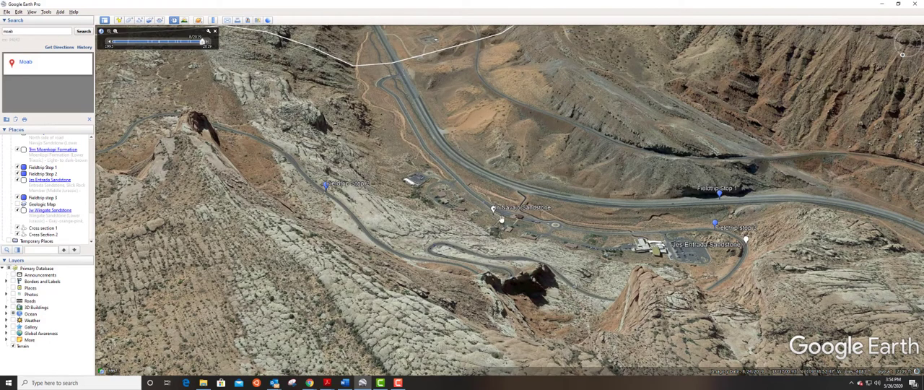
pyautogui.moveTo(308, 184)
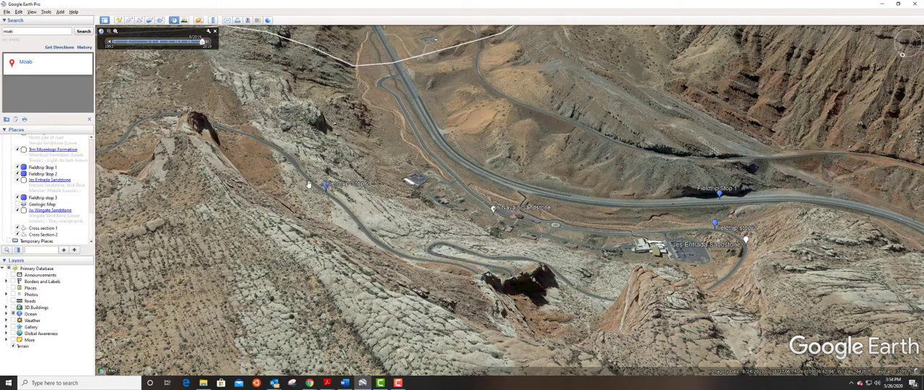
pyautogui.moveTo(410, 207)
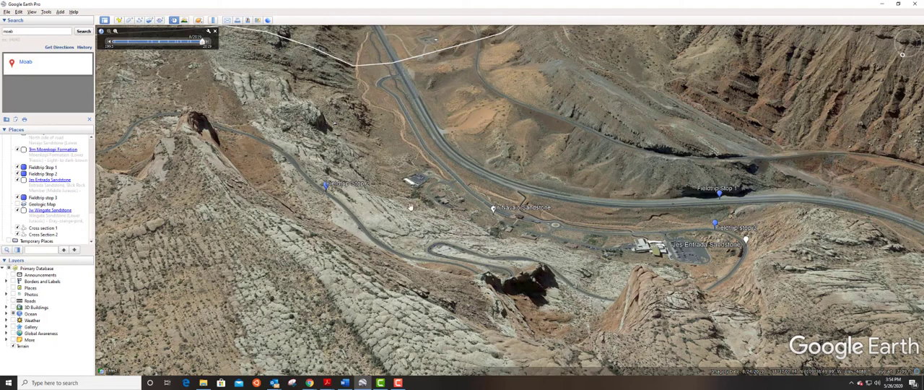
pyautogui.moveTo(202, 167)
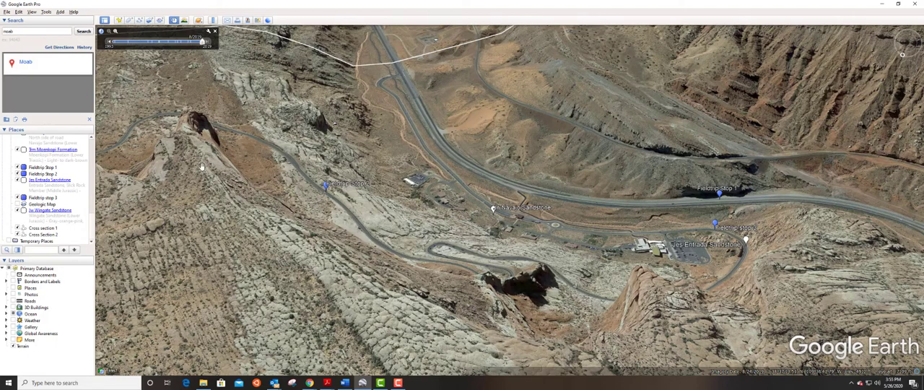
pyautogui.moveTo(262, 167)
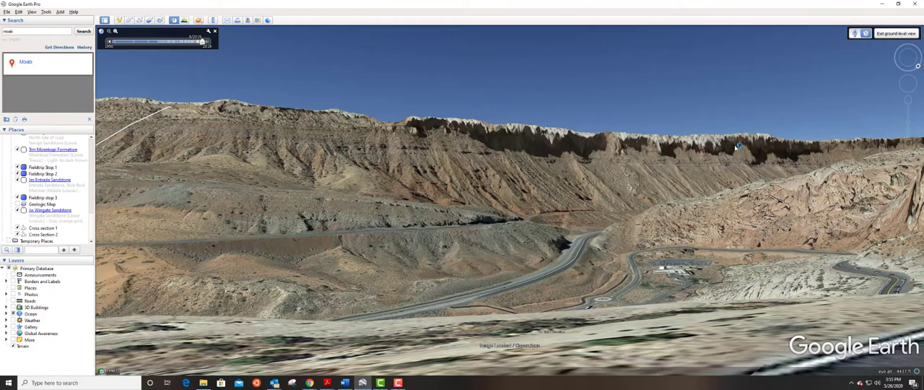
pyautogui.moveTo(450, 181)
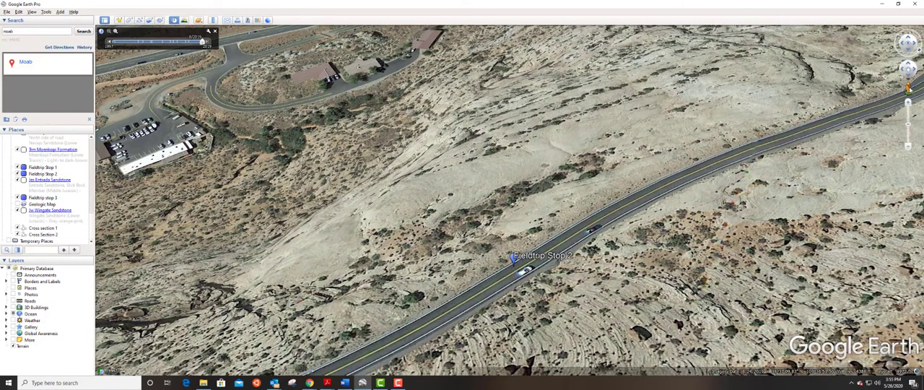
pyautogui.moveTo(619, 203)
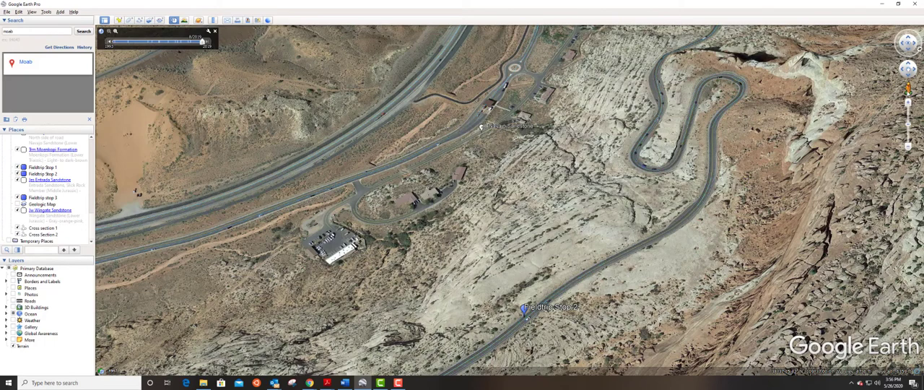
pyautogui.moveTo(908, 88)
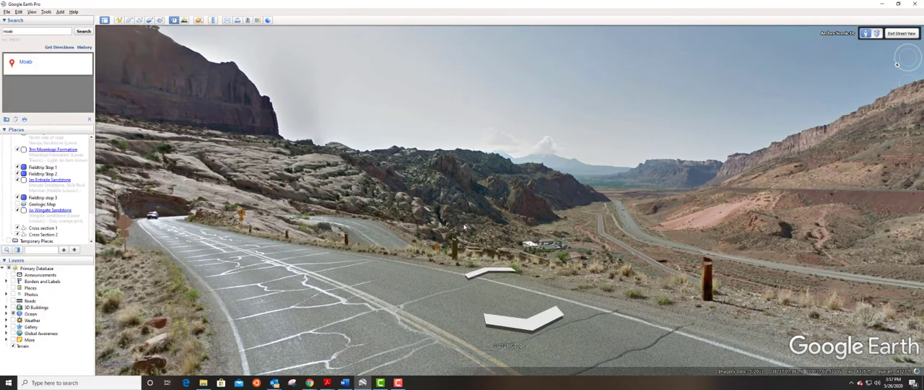
pyautogui.moveTo(672, 256)
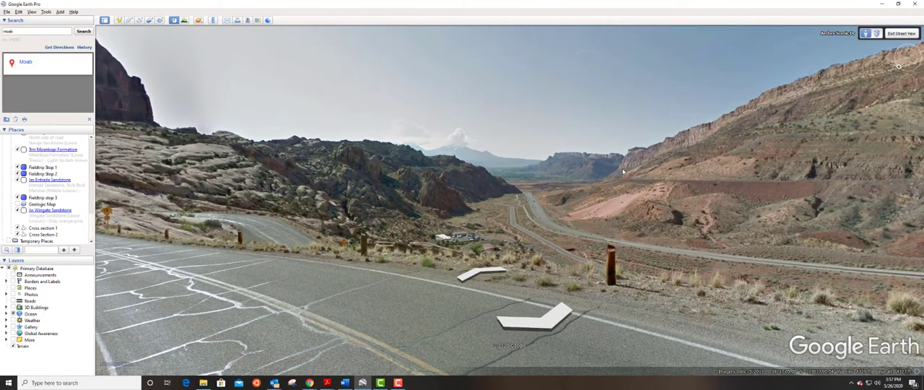
pyautogui.moveTo(657, 158)
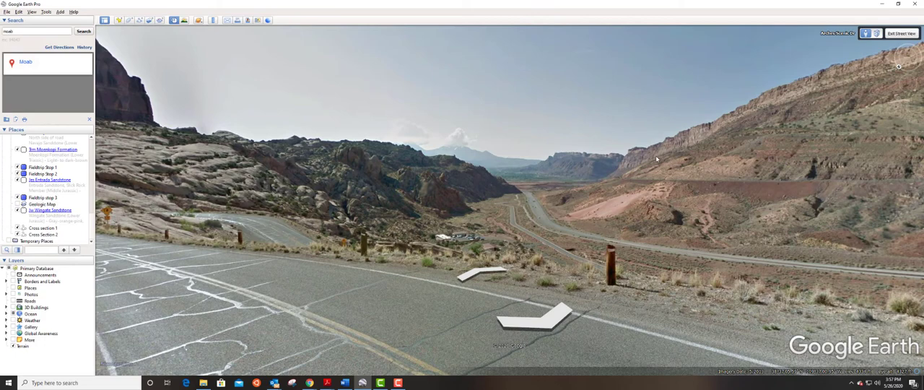
pyautogui.moveTo(358, 200)
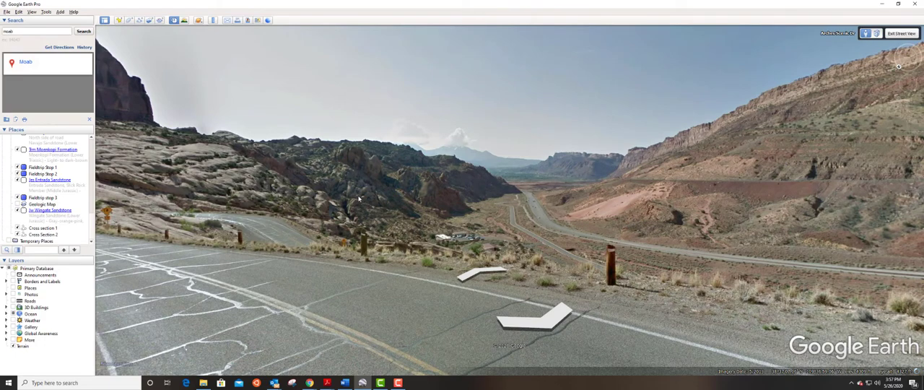
pyautogui.moveTo(753, 174)
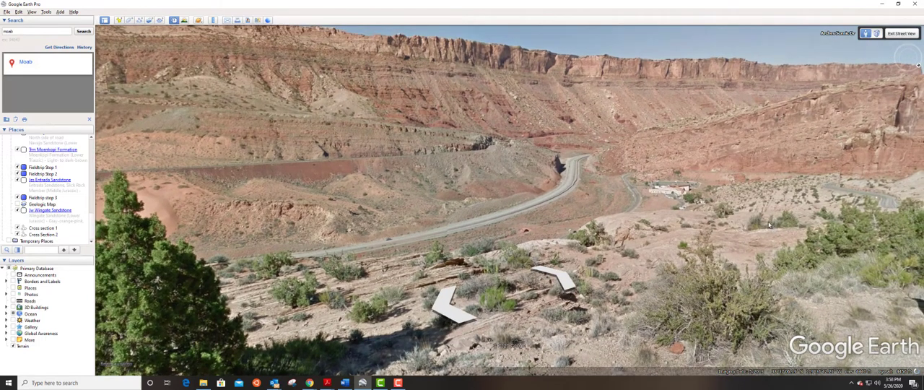
pyautogui.moveTo(759, 234)
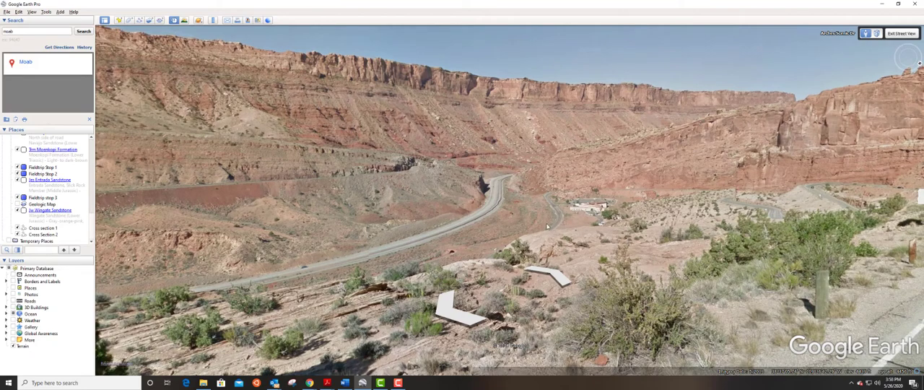
pyautogui.moveTo(427, 47)
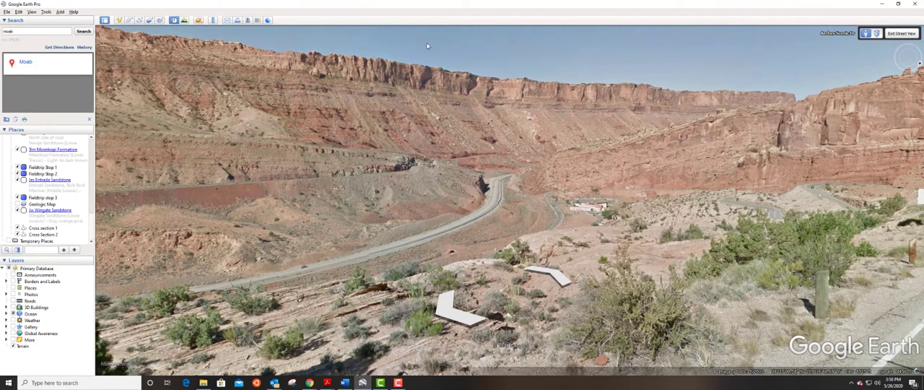
pyautogui.moveTo(700, 285)
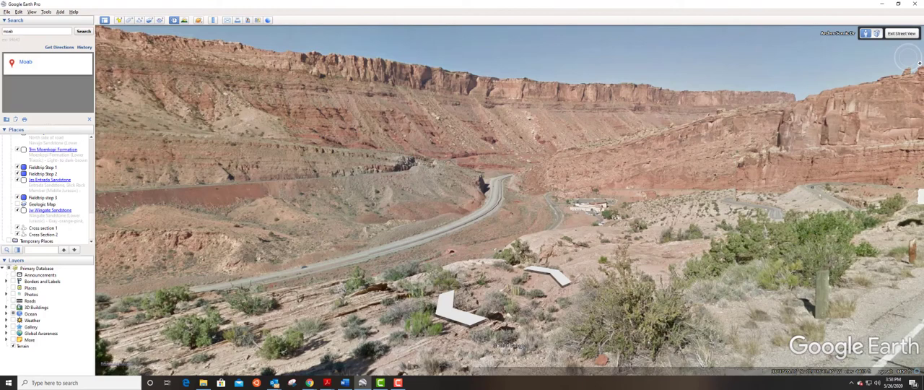
pyautogui.moveTo(592, 297)
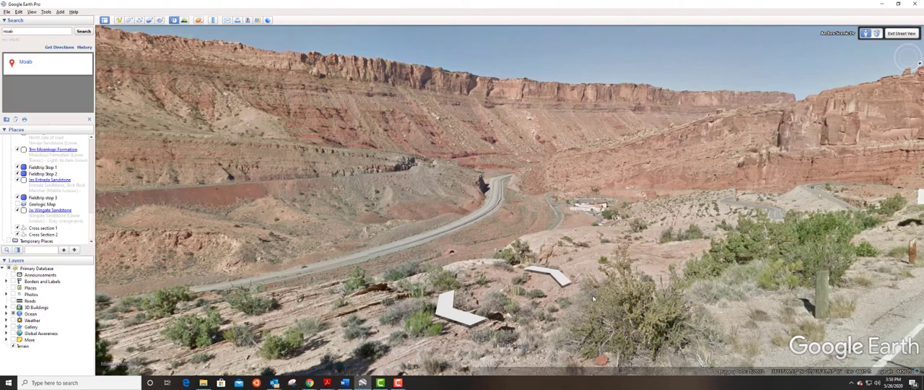
pyautogui.moveTo(462, 86)
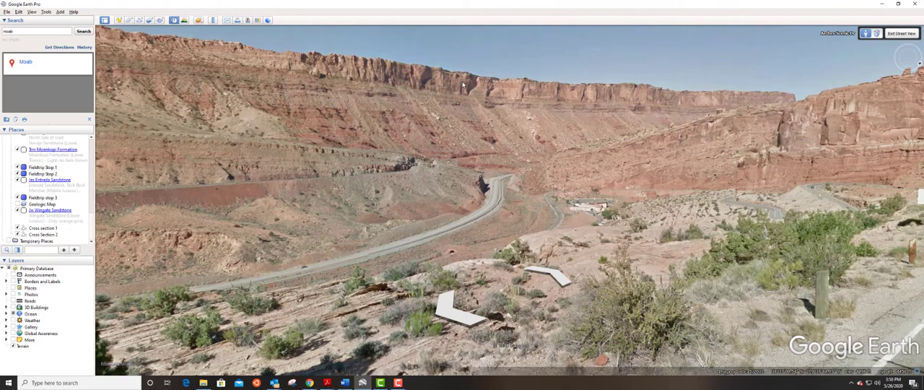
pyautogui.moveTo(543, 95)
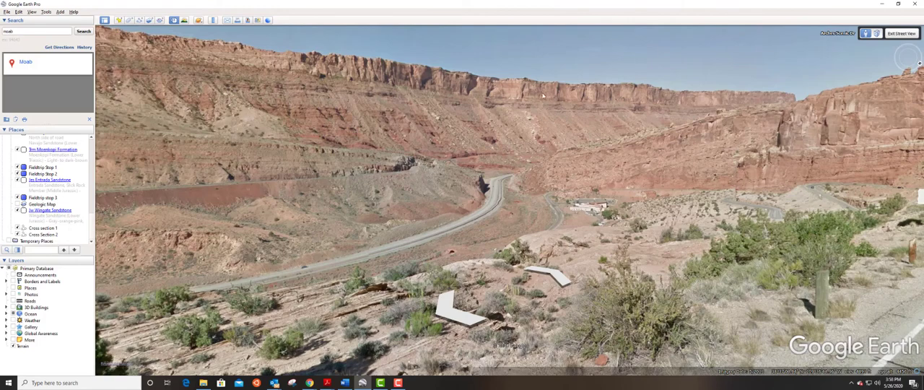
pyautogui.moveTo(464, 121)
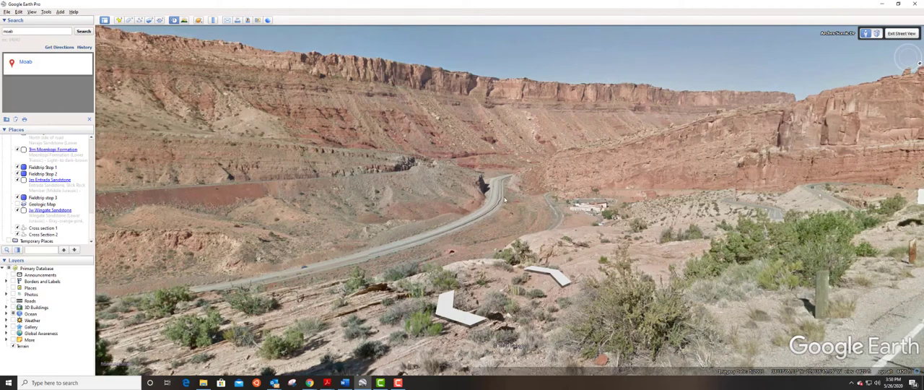
pyautogui.moveTo(462, 178)
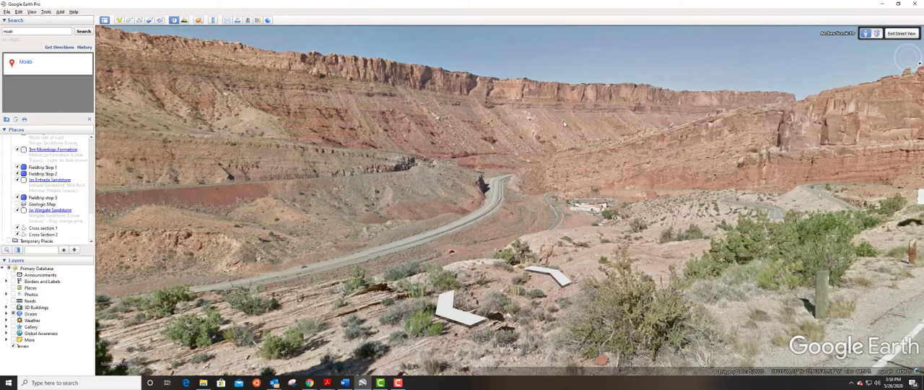
pyautogui.moveTo(320, 75)
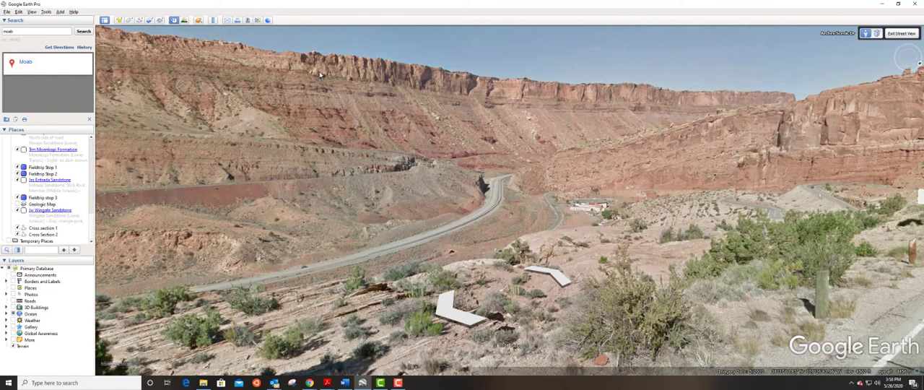
pyautogui.moveTo(411, 85)
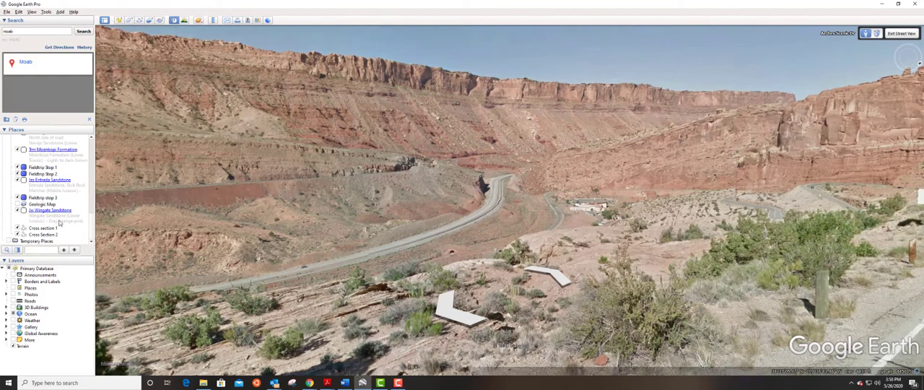
pyautogui.click(51, 211)
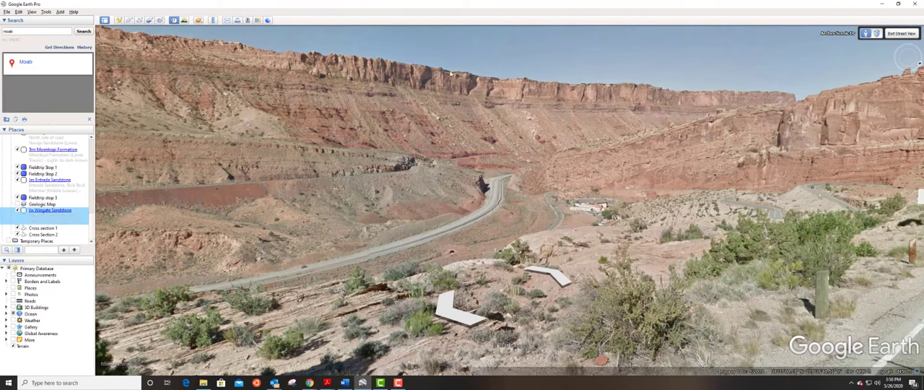
pyautogui.moveTo(376, 81)
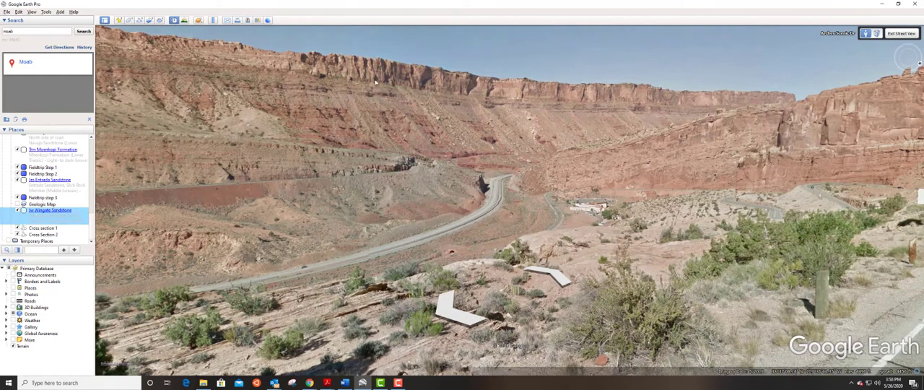
pyautogui.moveTo(404, 81)
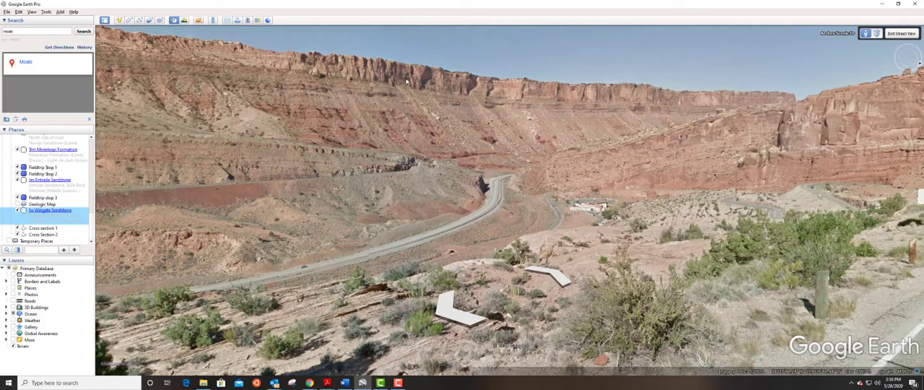
pyautogui.moveTo(402, 80)
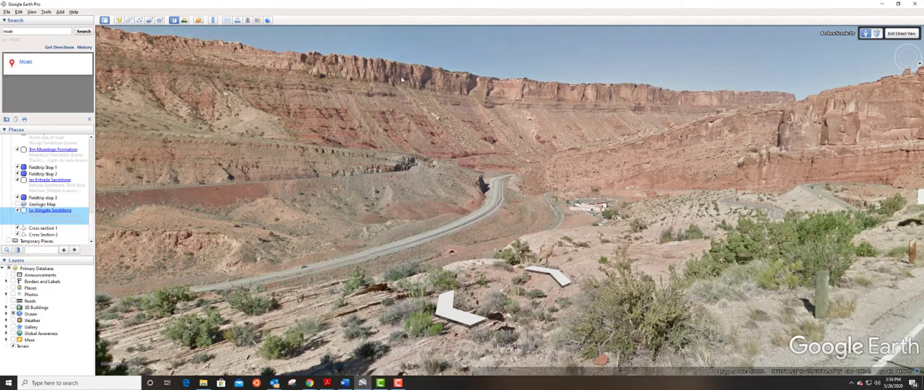
pyautogui.moveTo(528, 98)
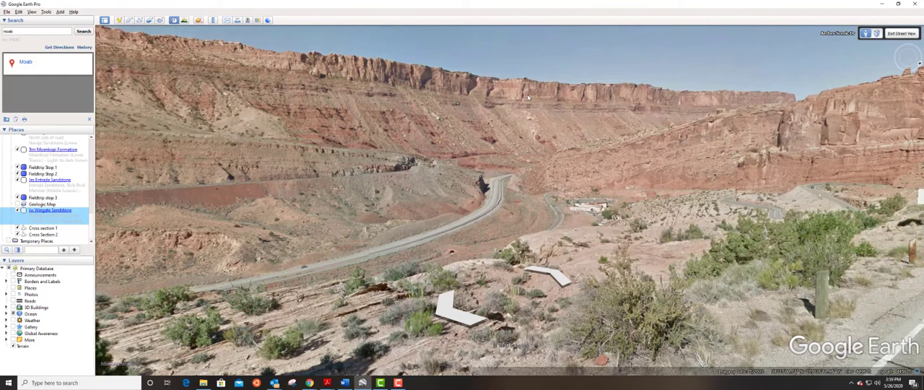
pyautogui.moveTo(704, 95)
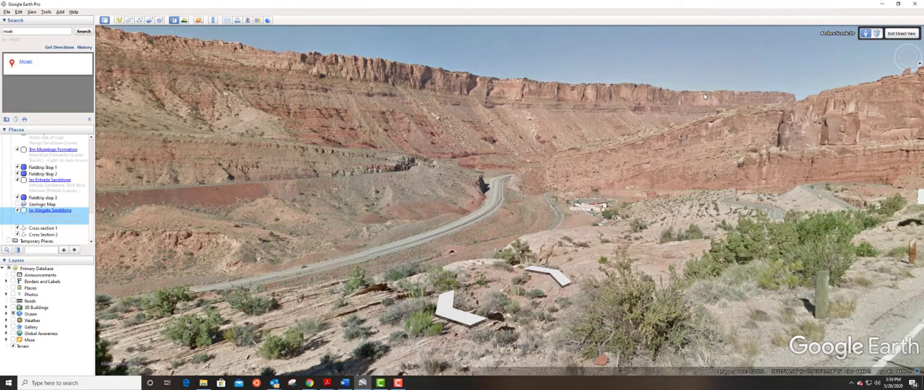
pyautogui.moveTo(733, 164)
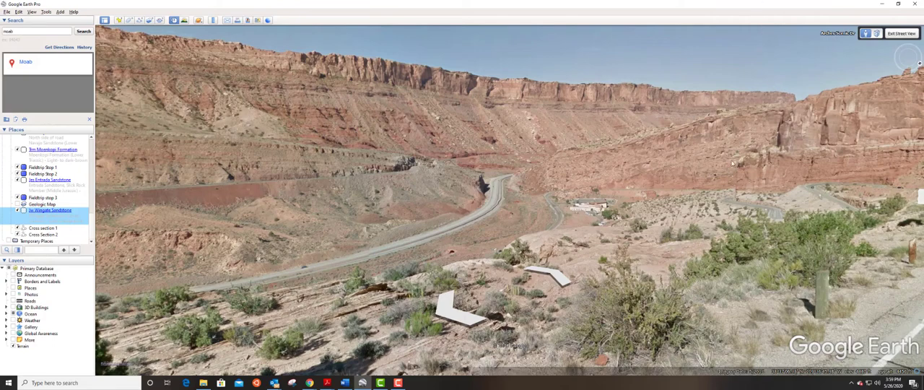
pyautogui.moveTo(780, 139)
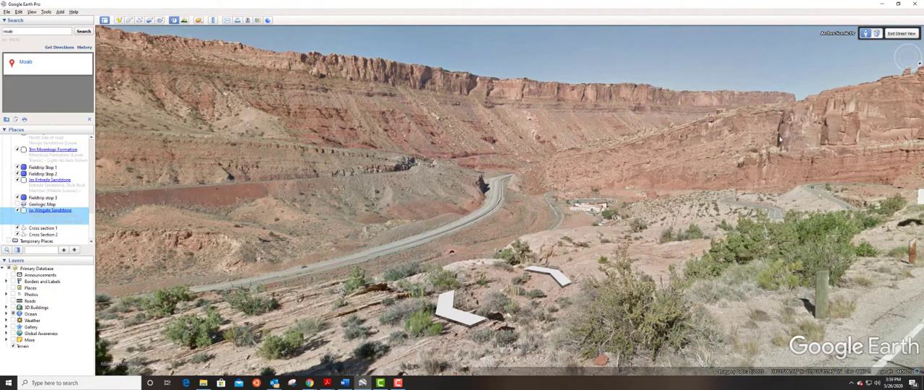
pyautogui.moveTo(599, 165)
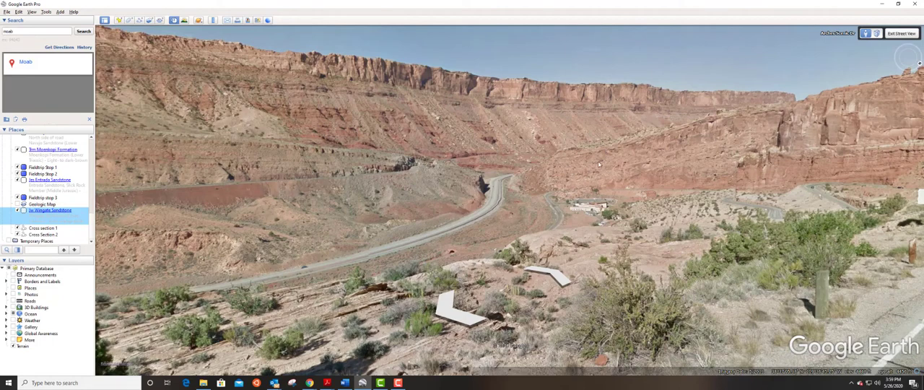
pyautogui.moveTo(691, 90)
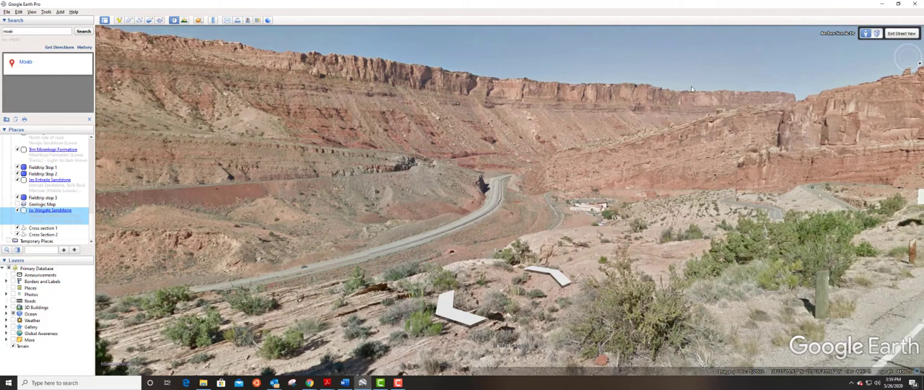
pyautogui.moveTo(647, 102)
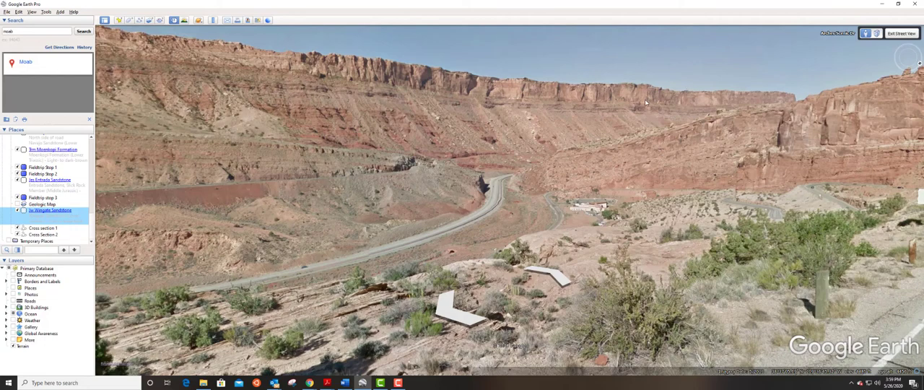
pyautogui.moveTo(213, 182)
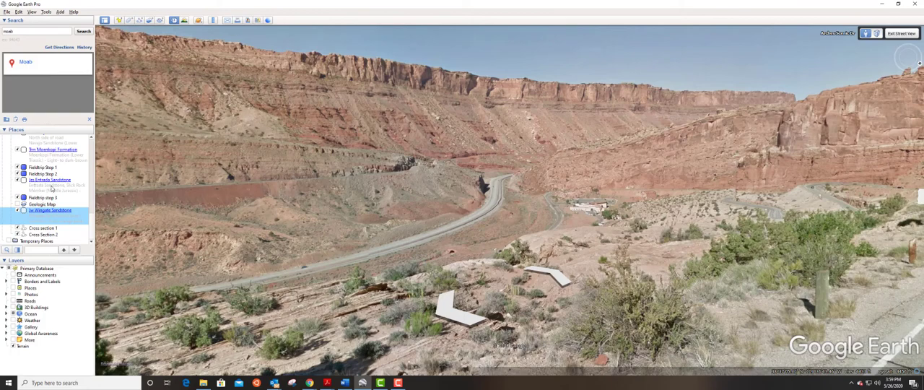
pyautogui.moveTo(66, 222)
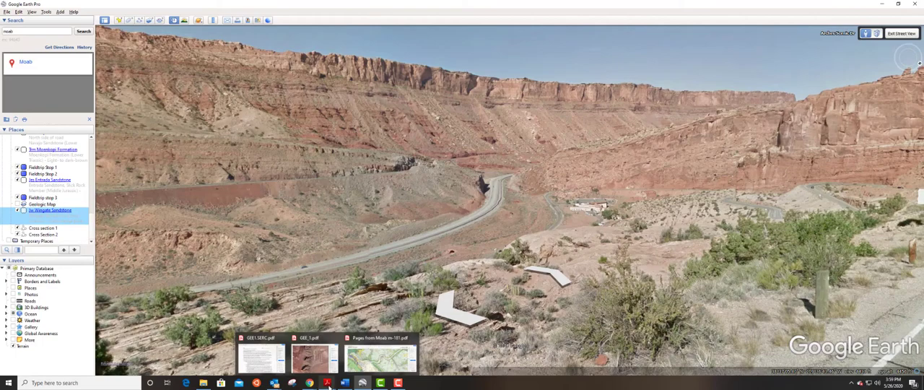
# - Switch to the Moab geologic map PDF and scroll past the map to the unit descriptions and lithologic column
pyautogui.click(378, 354)
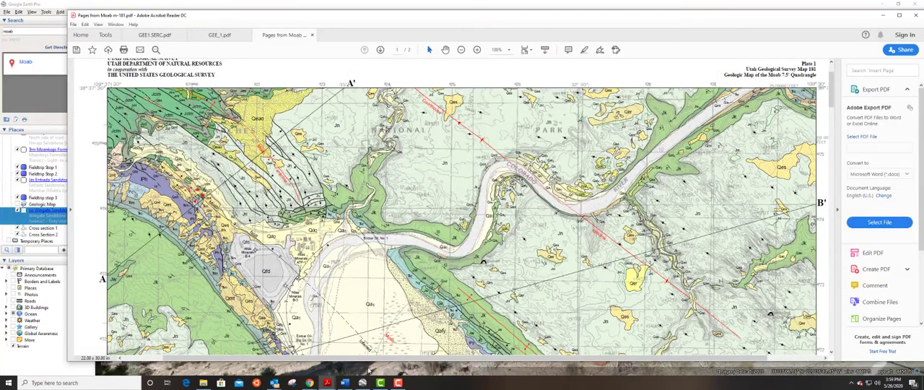
pyautogui.scroll(-3)
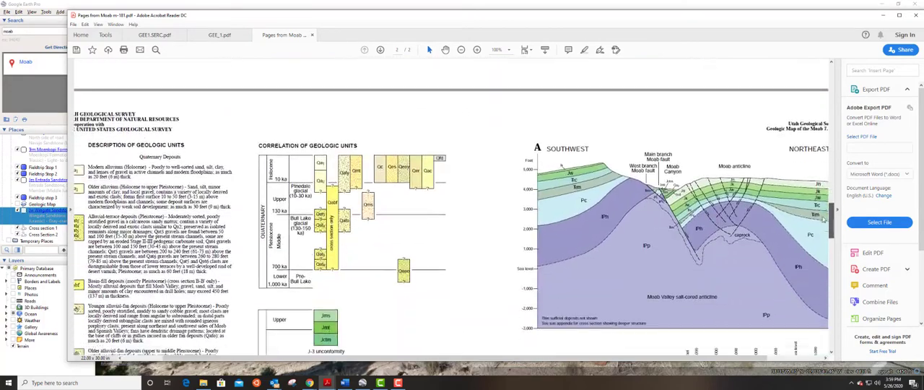
pyautogui.scroll(-3)
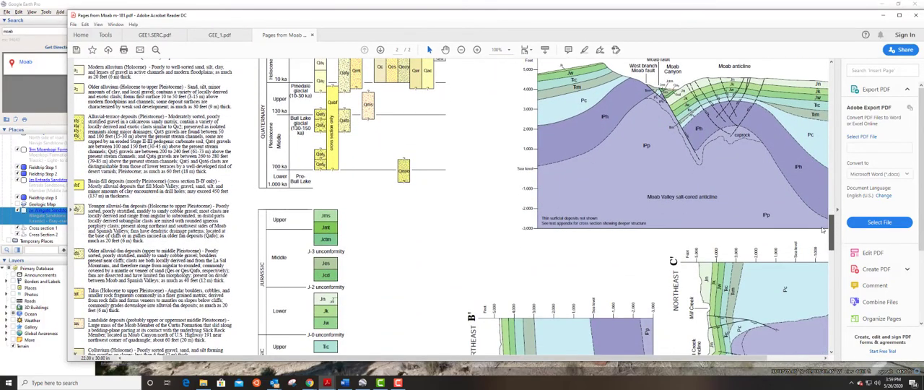
pyautogui.scroll(-3)
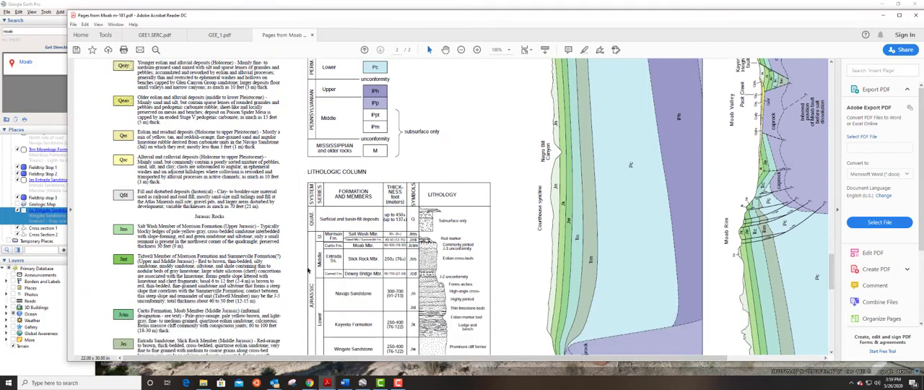
pyautogui.scroll(-3)
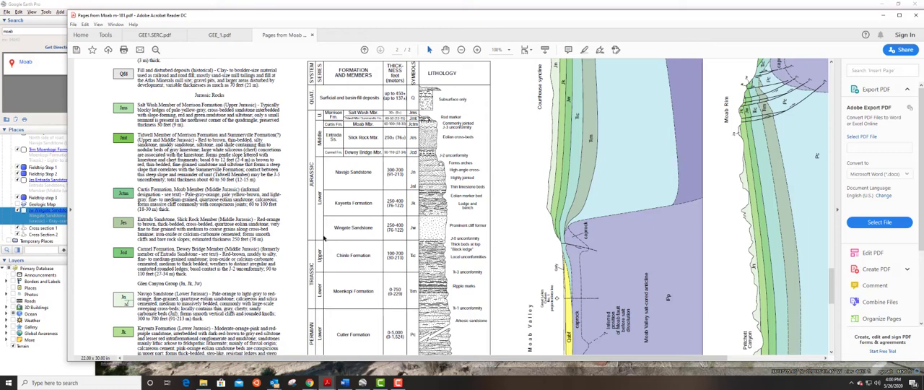
pyautogui.moveTo(352, 227)
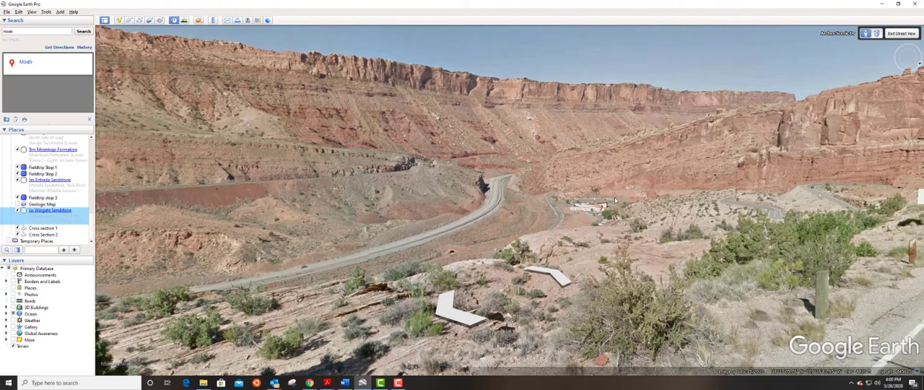
pyautogui.moveTo(601, 152)
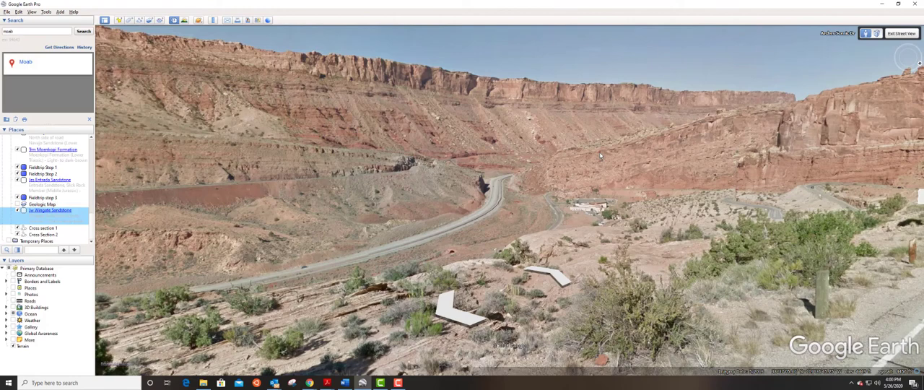
pyautogui.moveTo(545, 95)
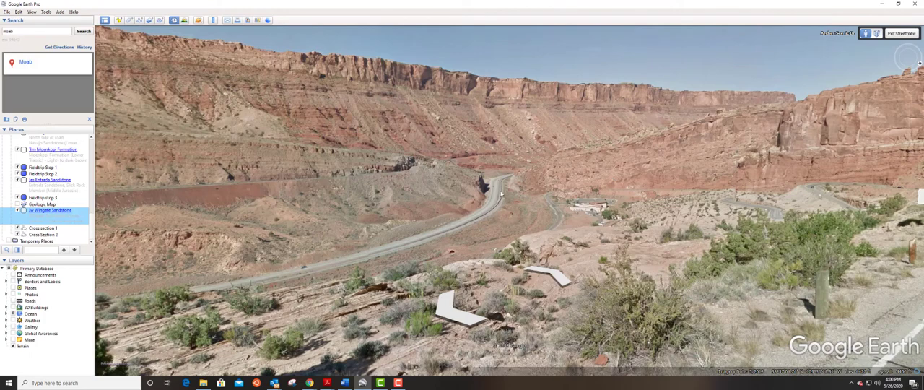
pyautogui.moveTo(505, 86)
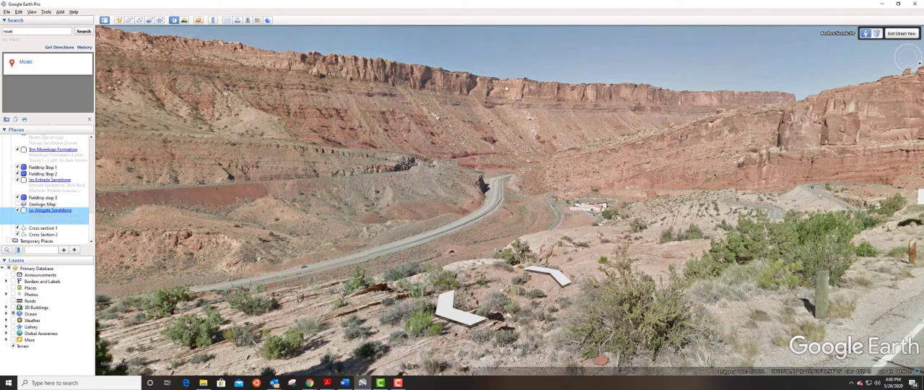
pyautogui.moveTo(572, 95)
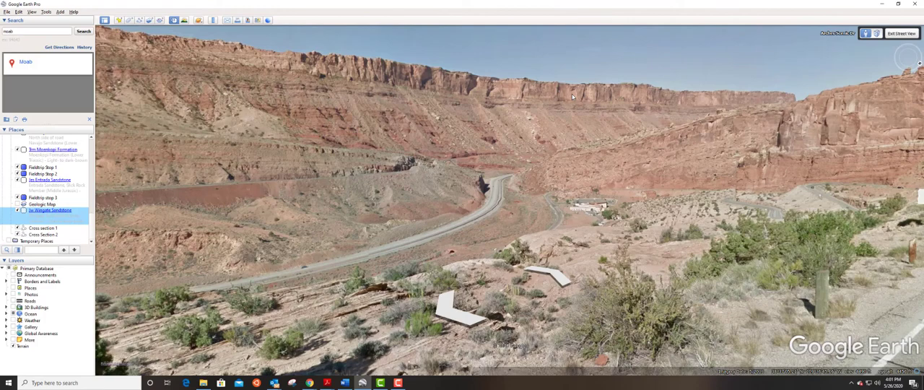
pyautogui.moveTo(339, 75)
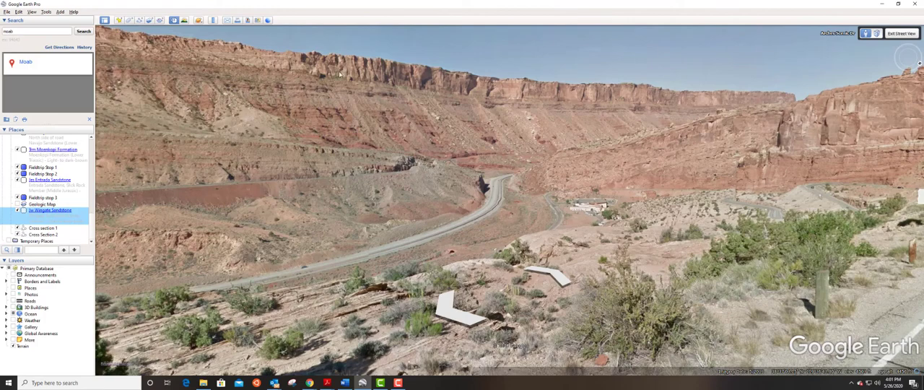
pyautogui.moveTo(589, 90)
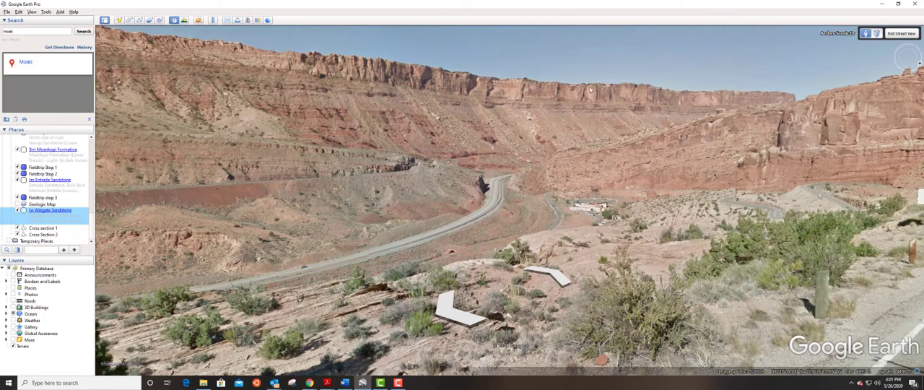
pyautogui.moveTo(535, 86)
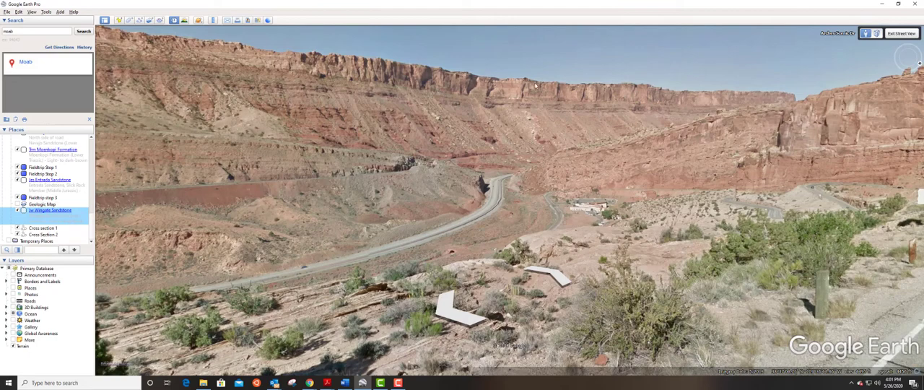
pyautogui.moveTo(623, 98)
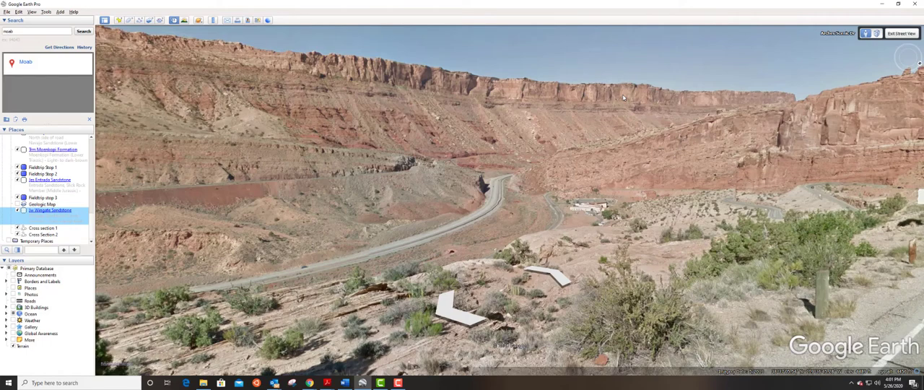
pyautogui.moveTo(615, 162)
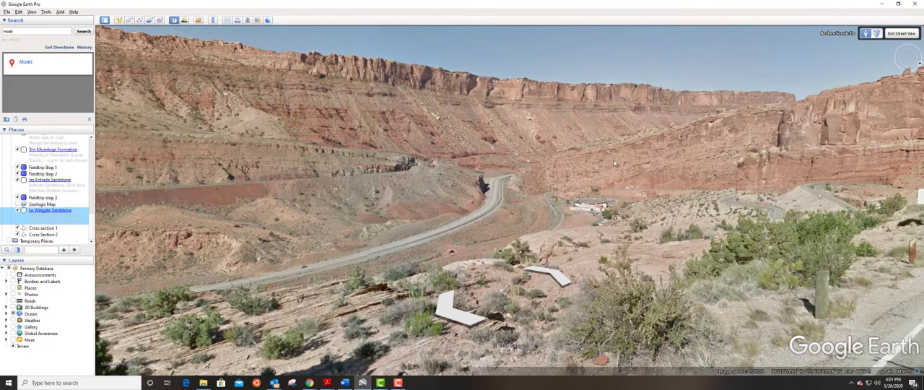
pyautogui.moveTo(601, 162)
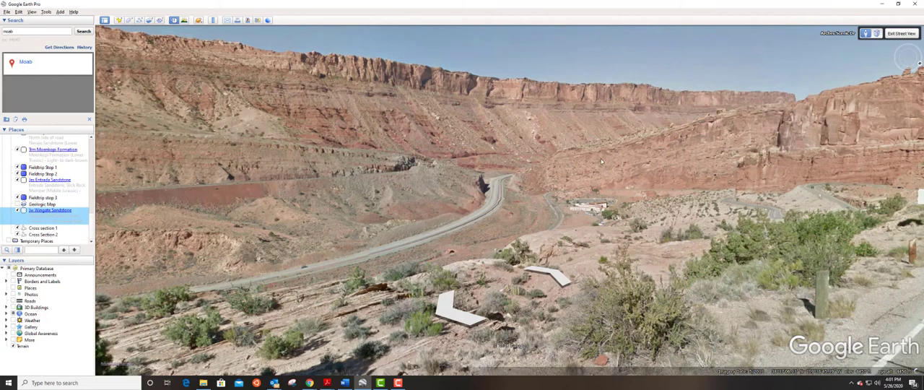
pyautogui.moveTo(604, 286)
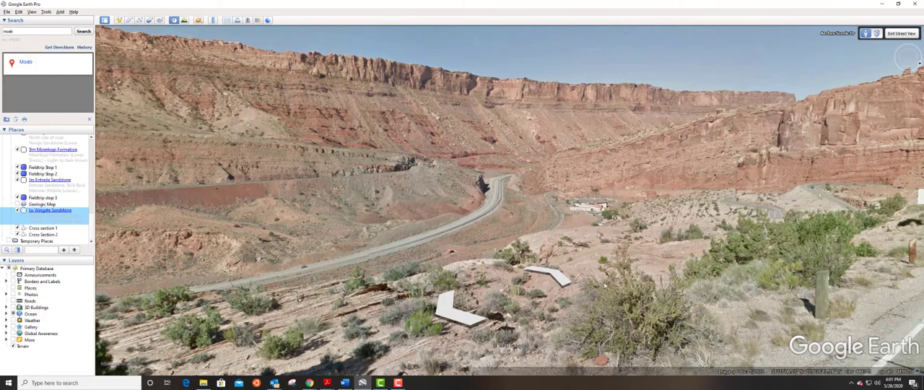
pyautogui.moveTo(699, 165)
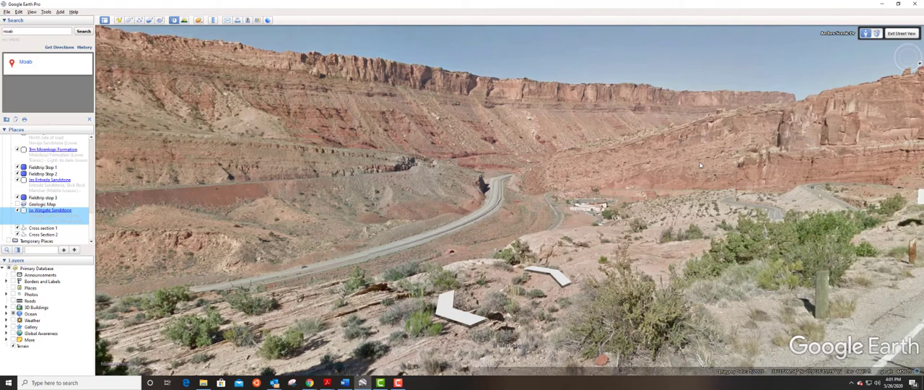
pyautogui.moveTo(633, 188)
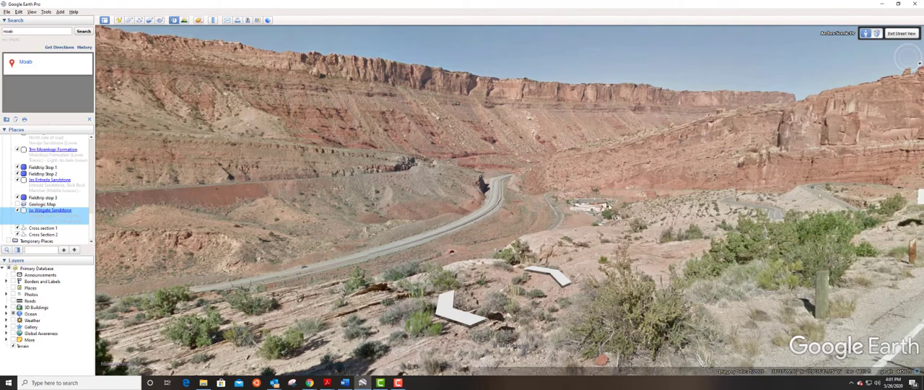
pyautogui.moveTo(503, 185)
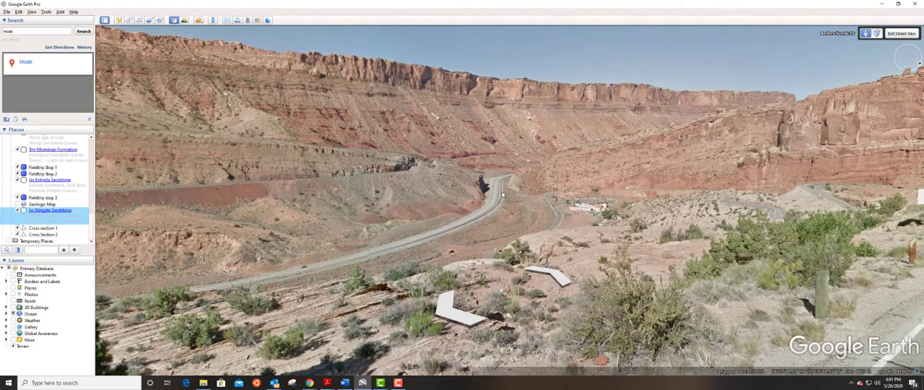
pyautogui.moveTo(466, 99)
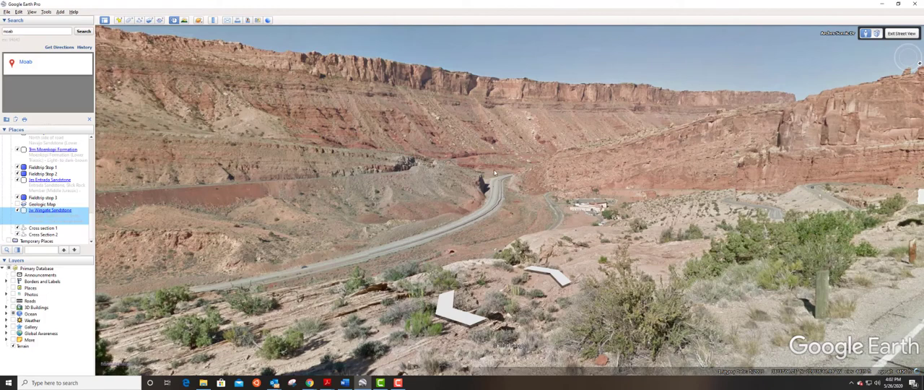
pyautogui.moveTo(672, 157)
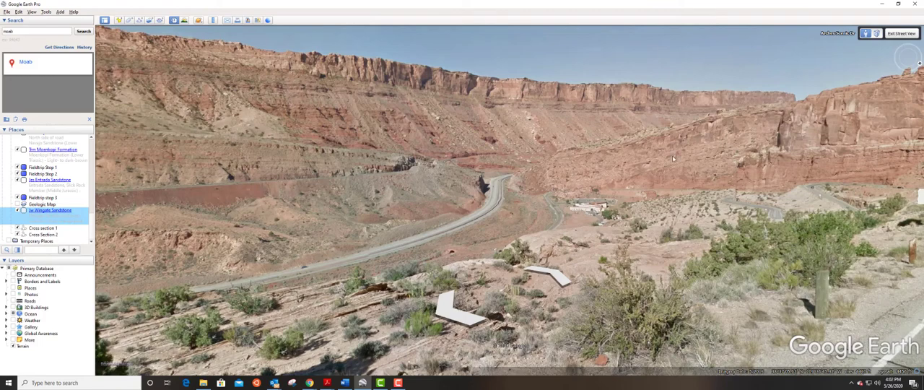
pyautogui.moveTo(560, 173)
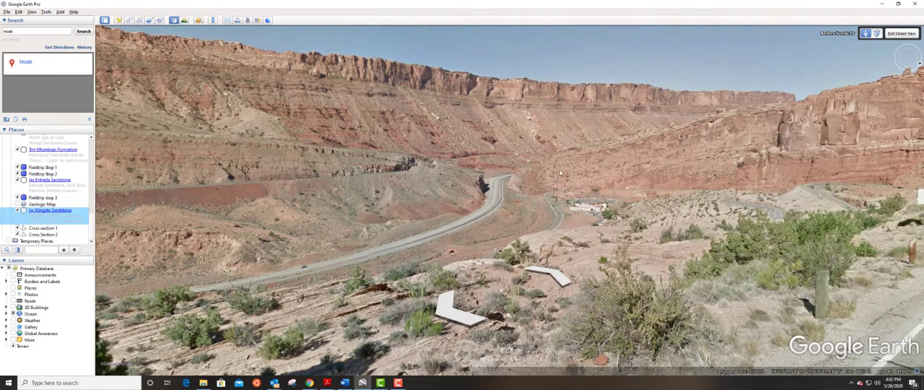
pyautogui.moveTo(562, 173)
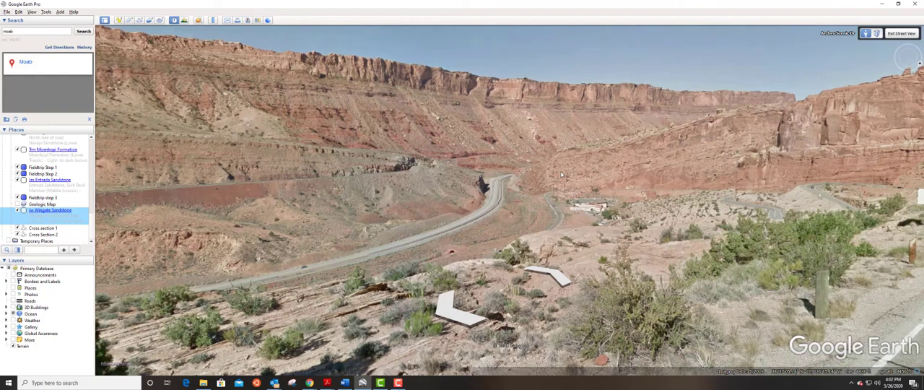
pyautogui.moveTo(633, 172)
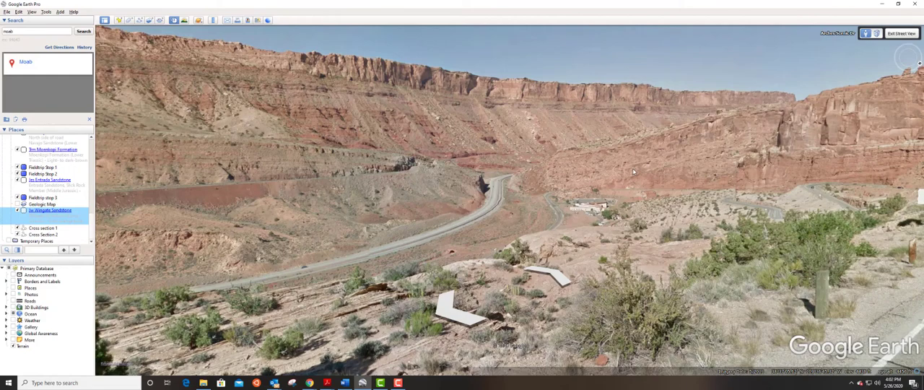